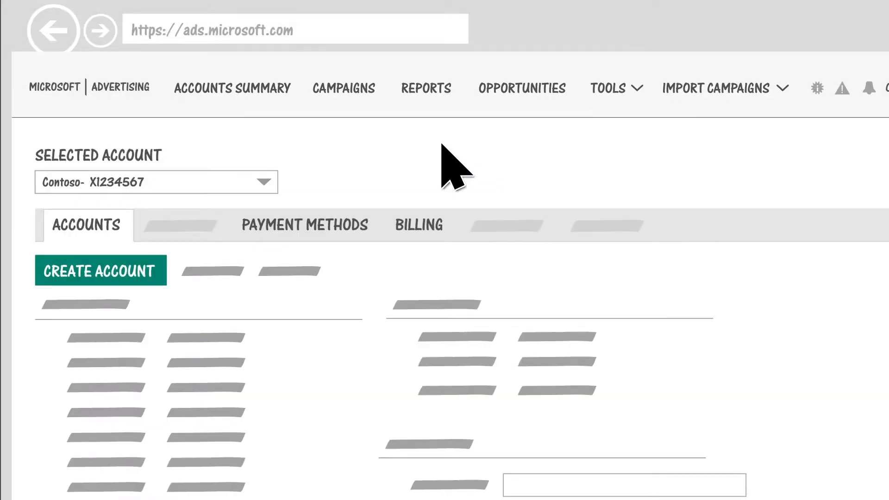
Open the All Campaigns list for the Contoso account from the top navigation
left_click(343, 88)
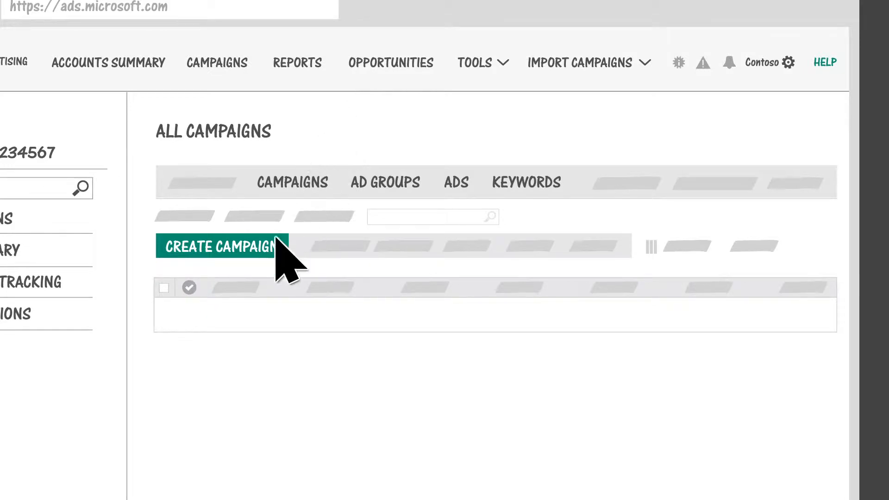
Create a campaign with a chosen goal and a 20.00 USD daily budget, then save
left_click(219, 247)
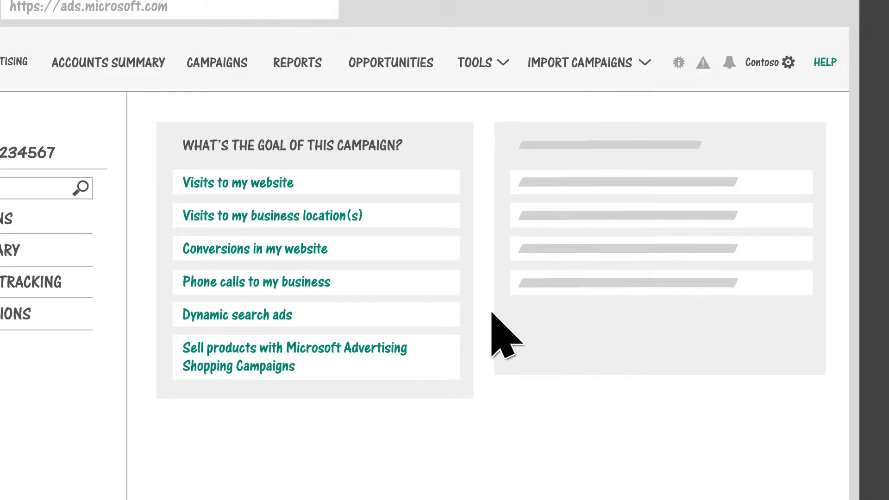
left_click(237, 181)
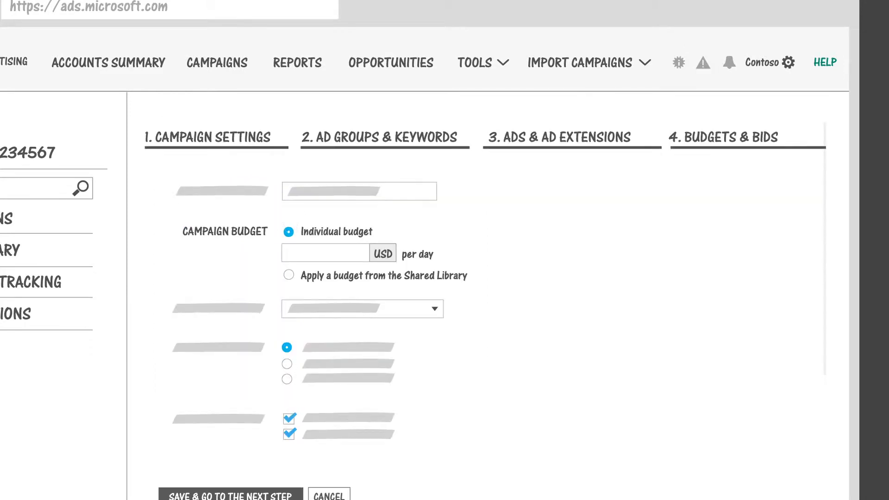
type("20.00")
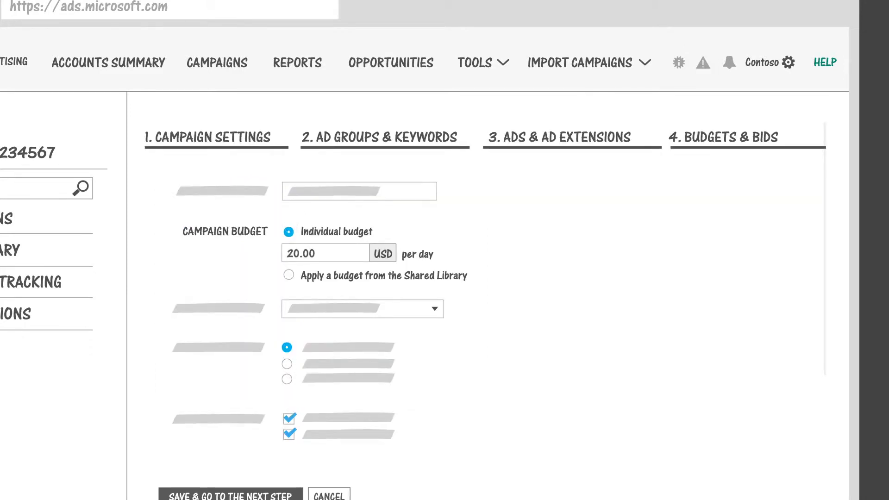
left_click(384, 137)
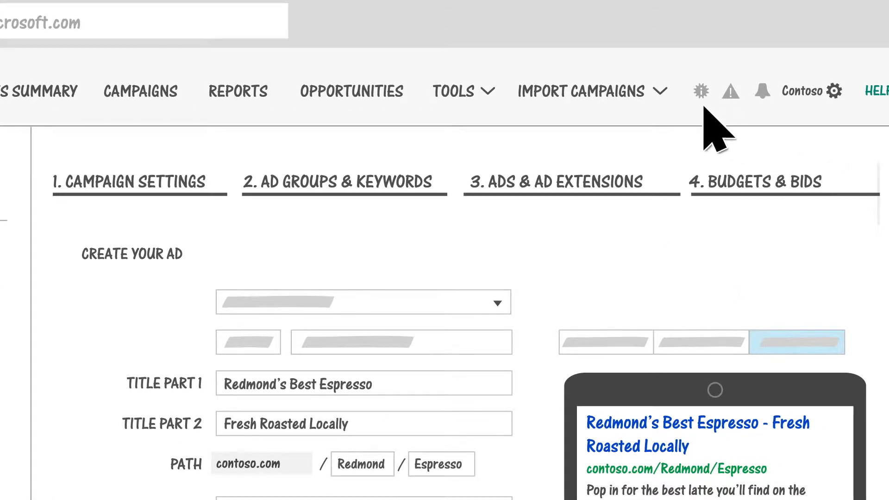
Import from Google Ads: sign in to Google and import all existing and new campaigns
left_click(586, 90)
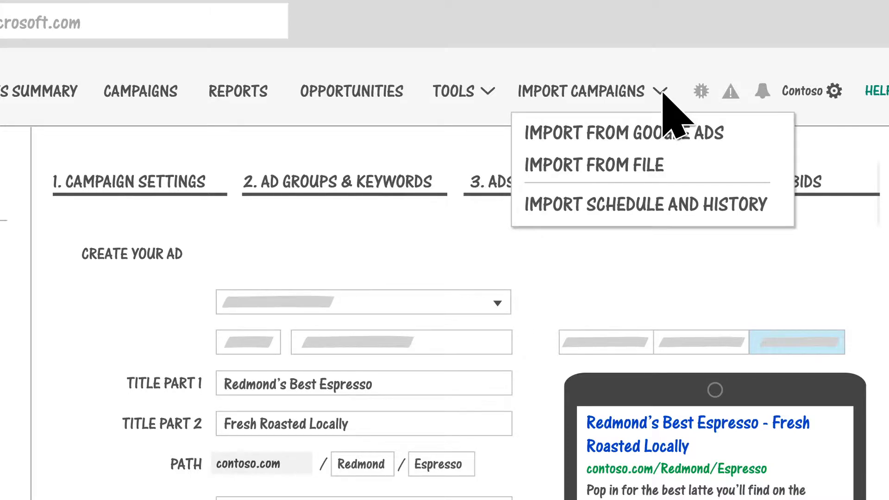
left_click(621, 132)
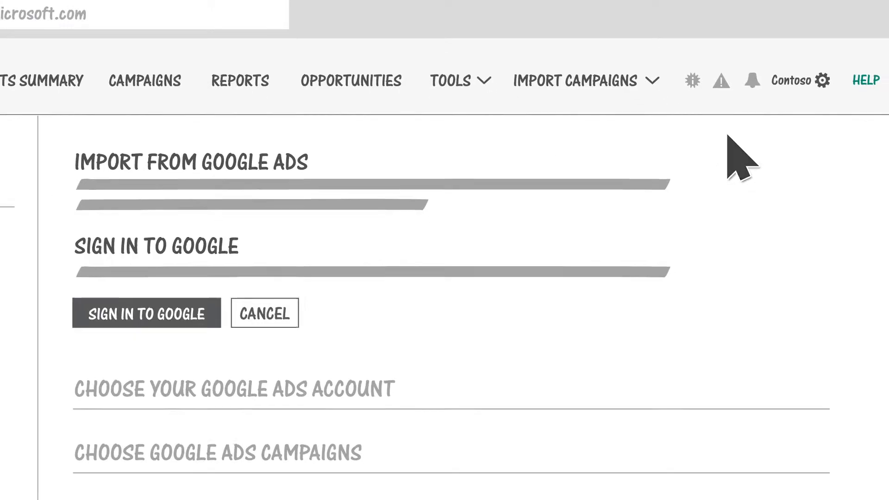
left_click(146, 313)
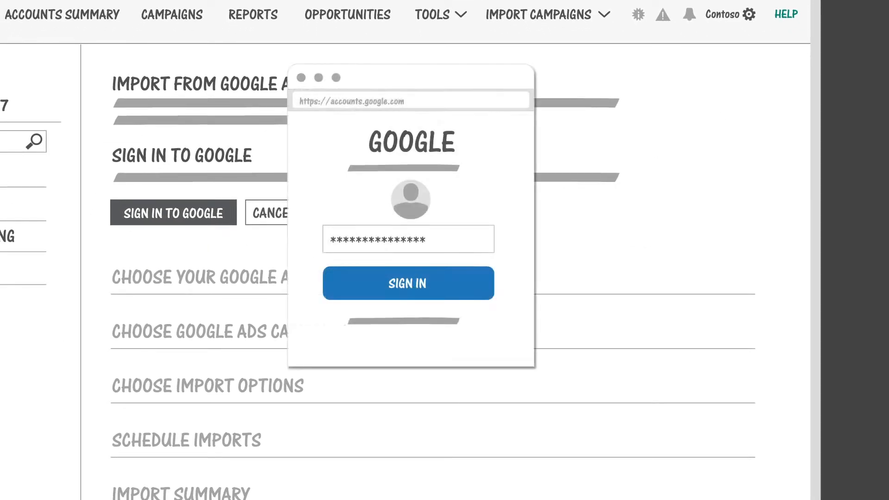
left_click(407, 283)
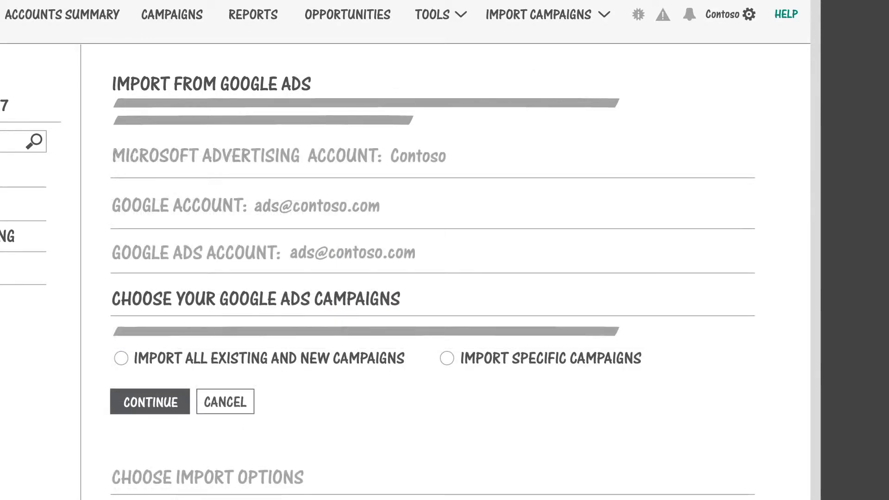
left_click(149, 401)
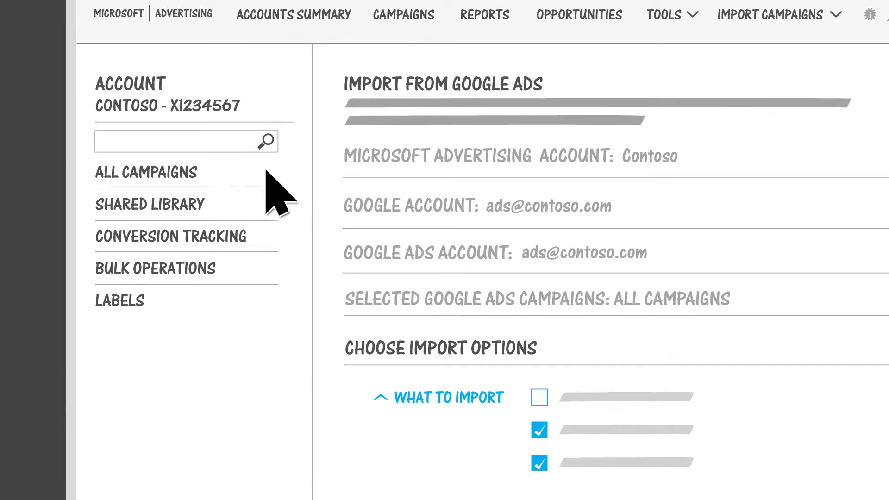
Expand All Campaigns and the Coffee beans ad groups, then scroll the list
left_click(147, 172)
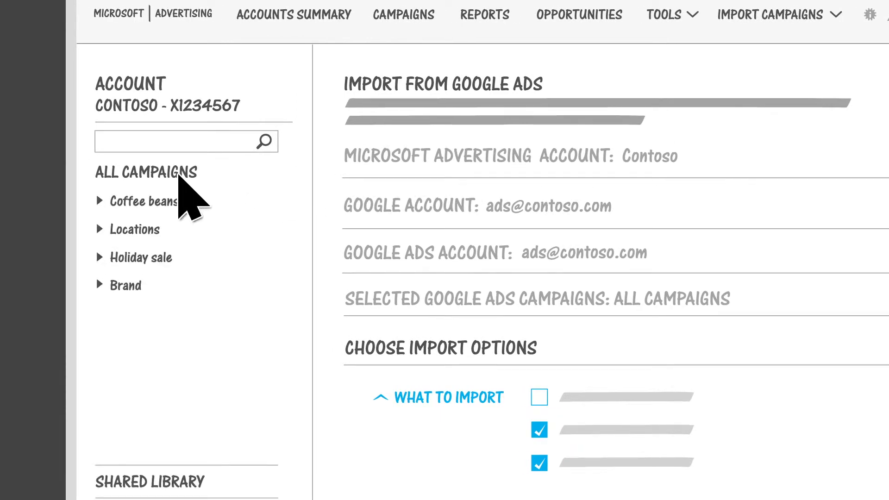
left_click(100, 201)
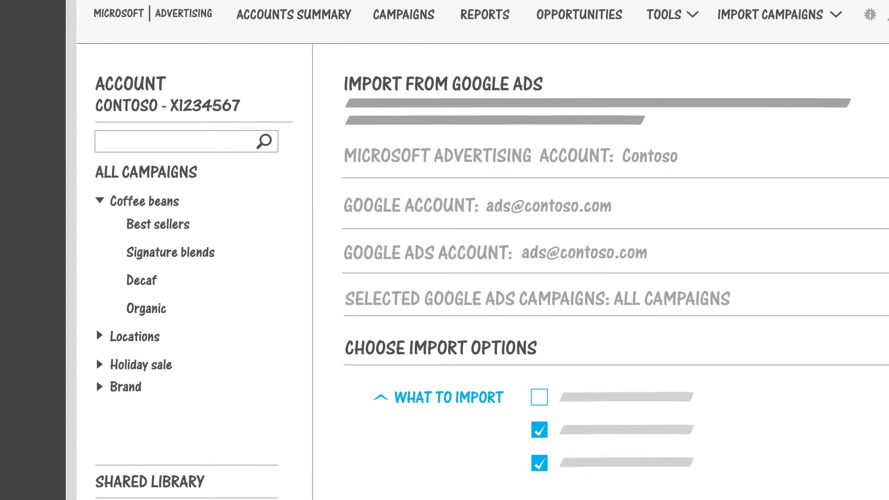
scroll("down", 3)
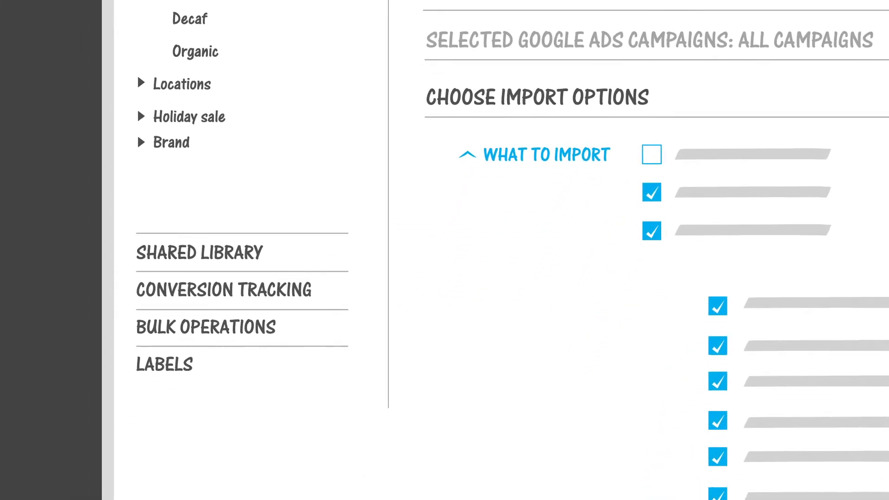
scroll("down", 3)
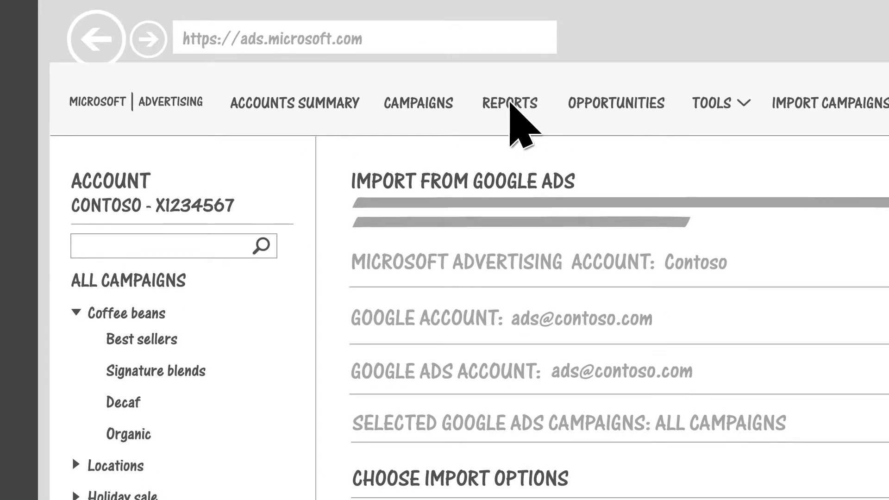
Run the standard Keyword performance report for Contoso
left_click(510, 103)
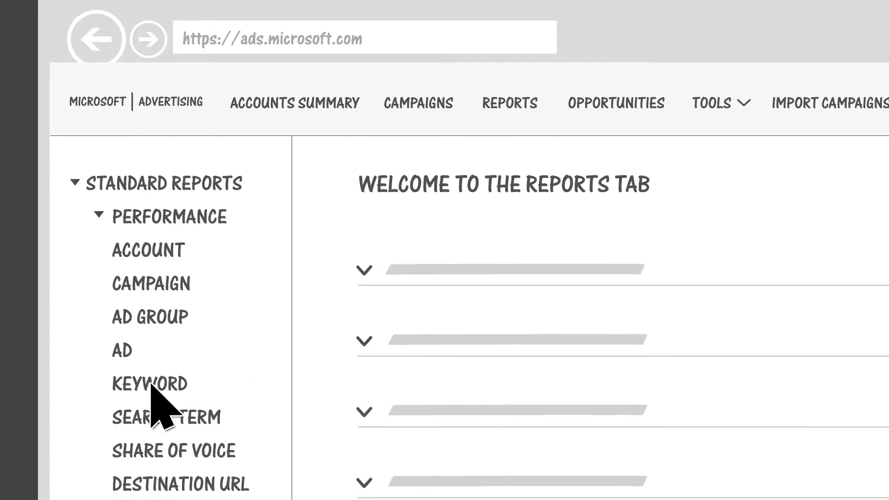
left_click(148, 383)
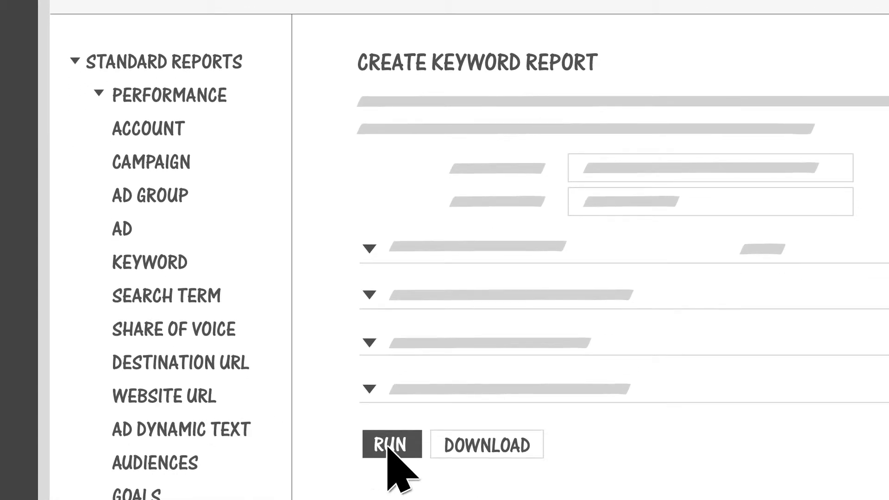
left_click(391, 444)
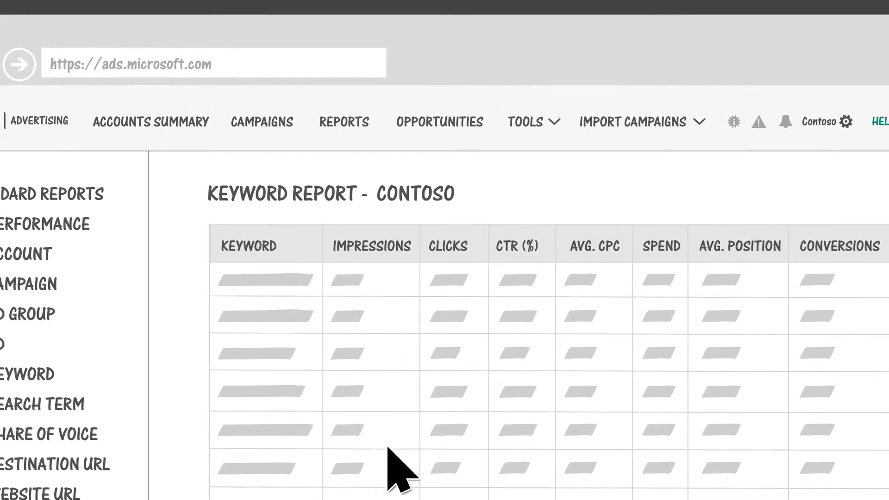
Browse the Opportunities page's suggested bid and budget changes
left_click(439, 121)
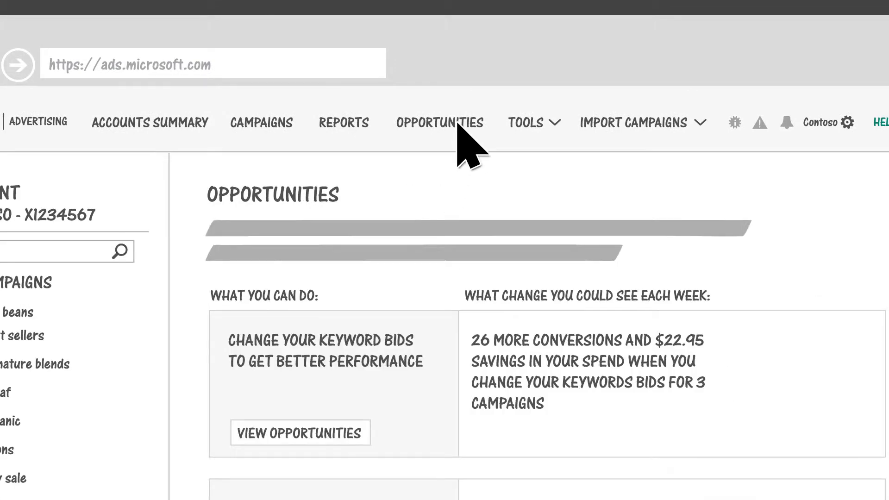
scroll("down", 3)
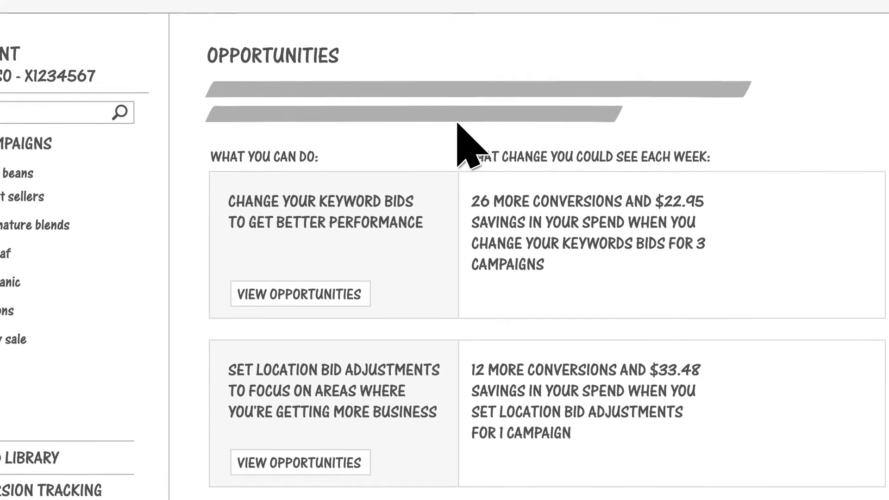
scroll("down", 3)
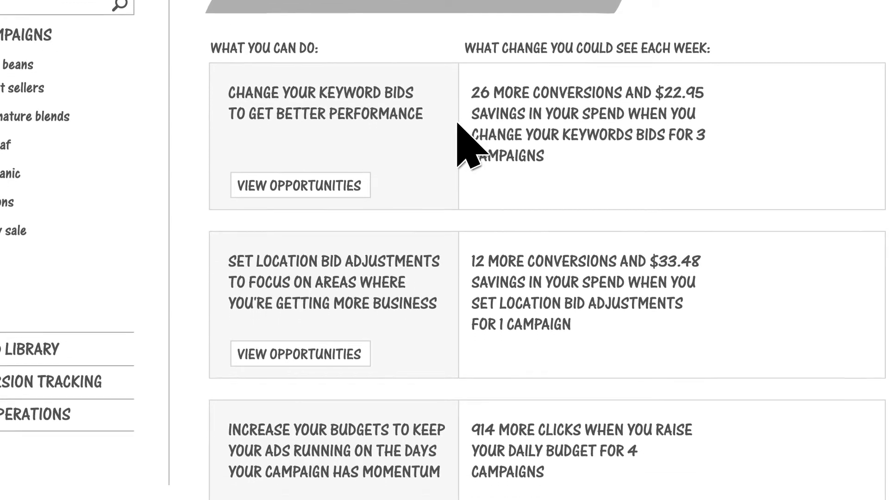
scroll("down", 3)
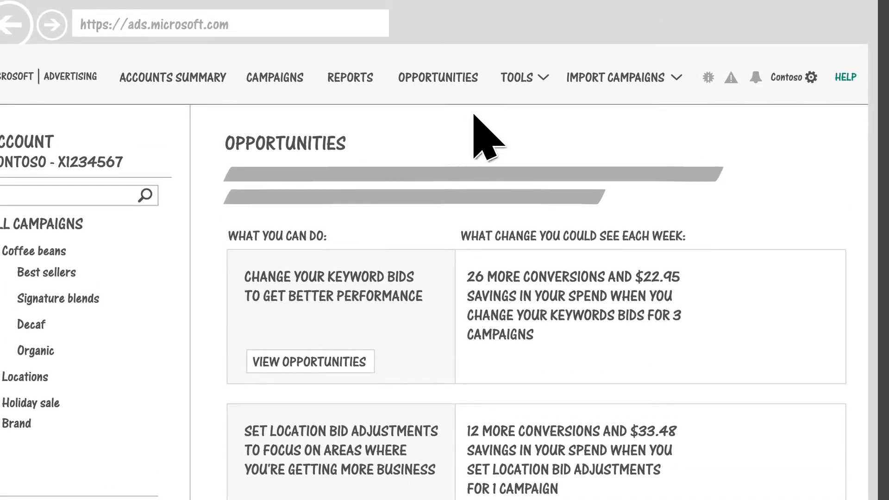
Preview ads for 'espresso beans' in the Ad Preview and Diagnostics Tool
left_click(516, 78)
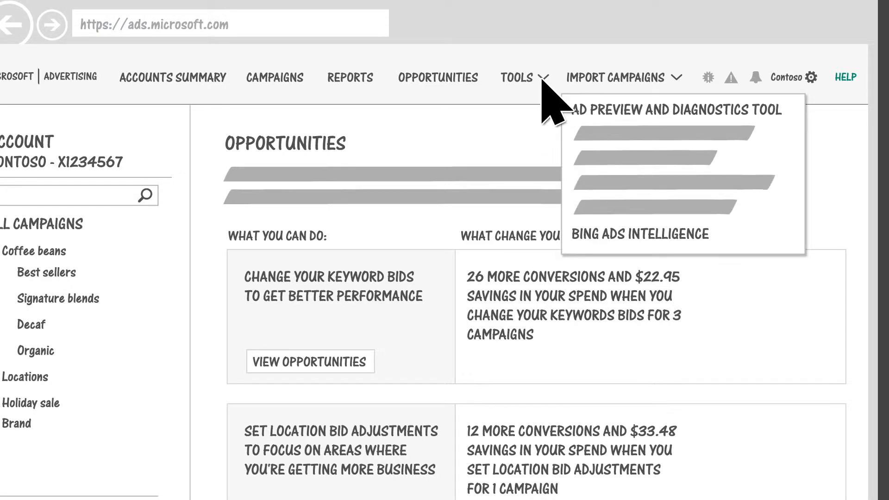
left_click(678, 110)
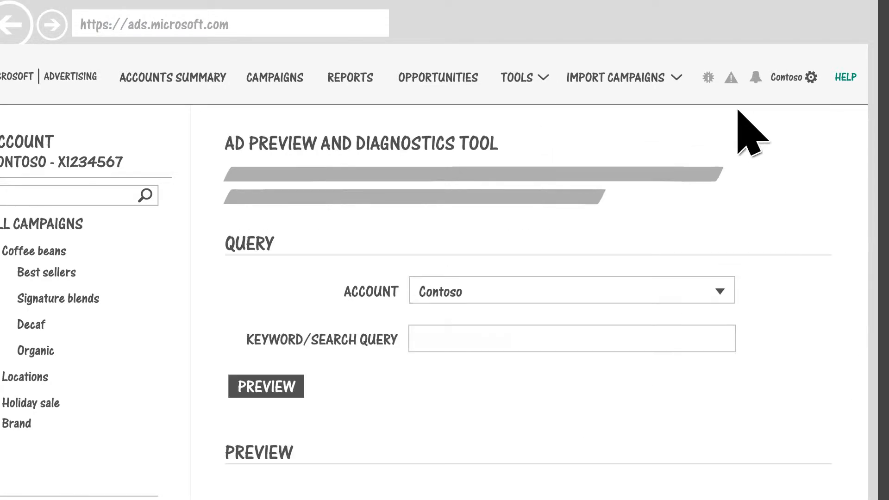
left_click(265, 386)
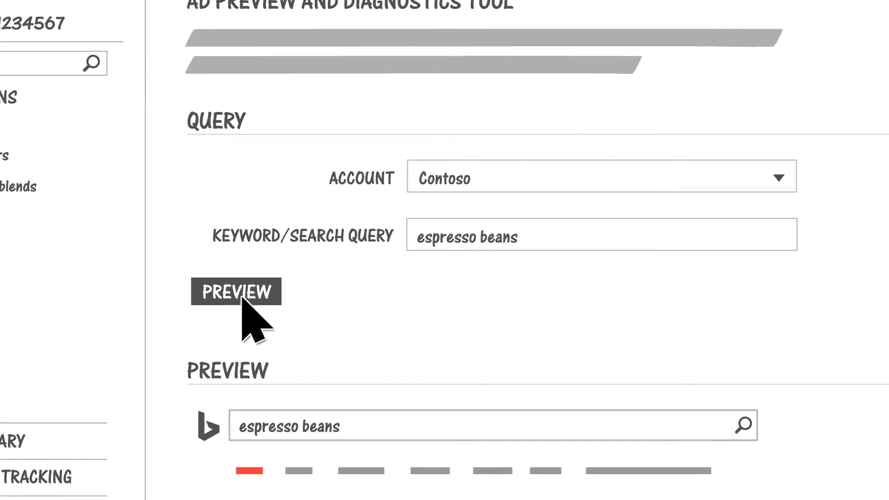
left_click(236, 291)
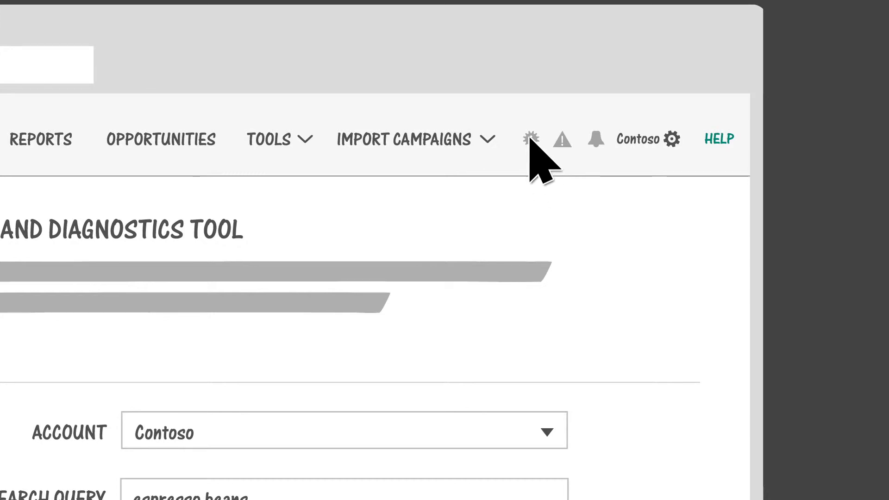
left_click(530, 139)
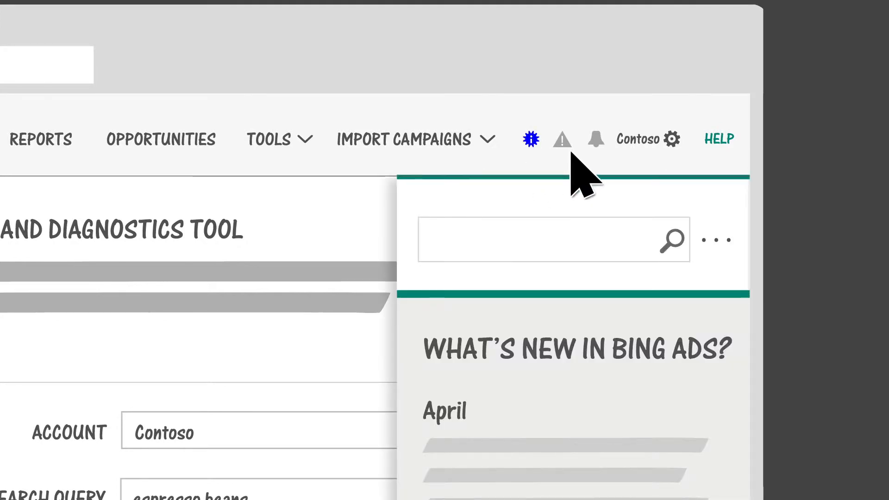
left_click(561, 139)
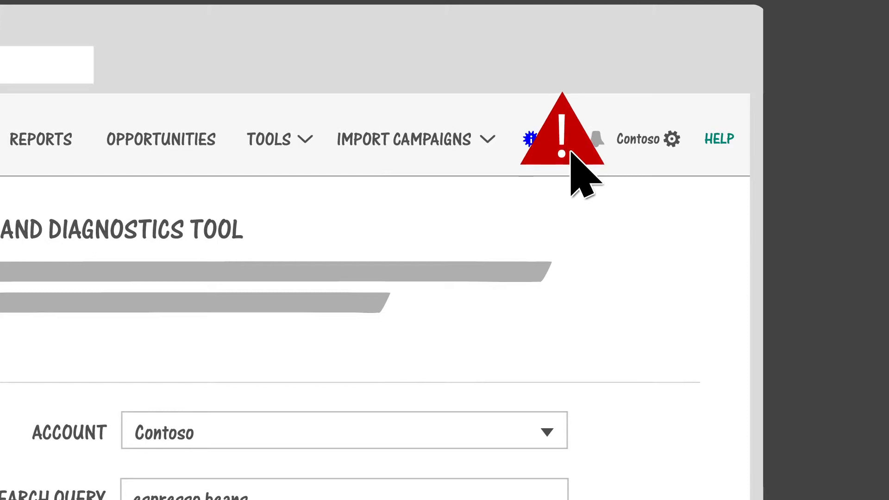
left_click(561, 136)
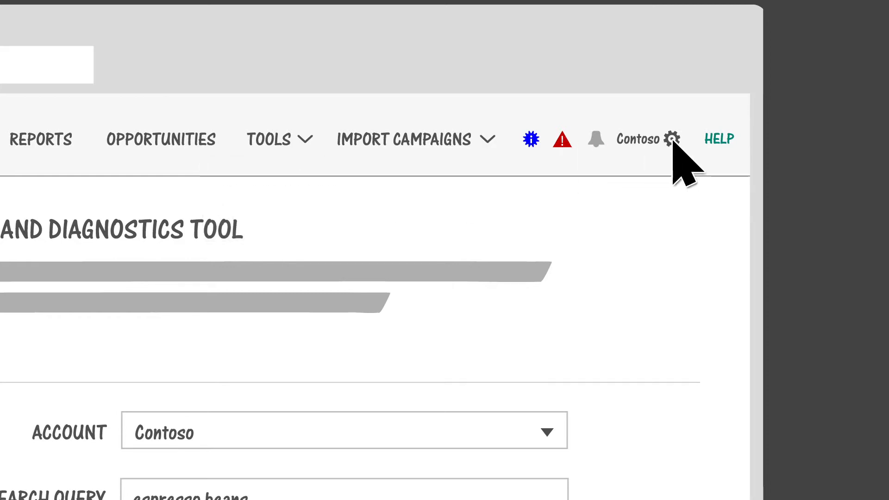
Open Accounts & Billing and view the Payment Methods and Billing tabs
left_click(671, 139)
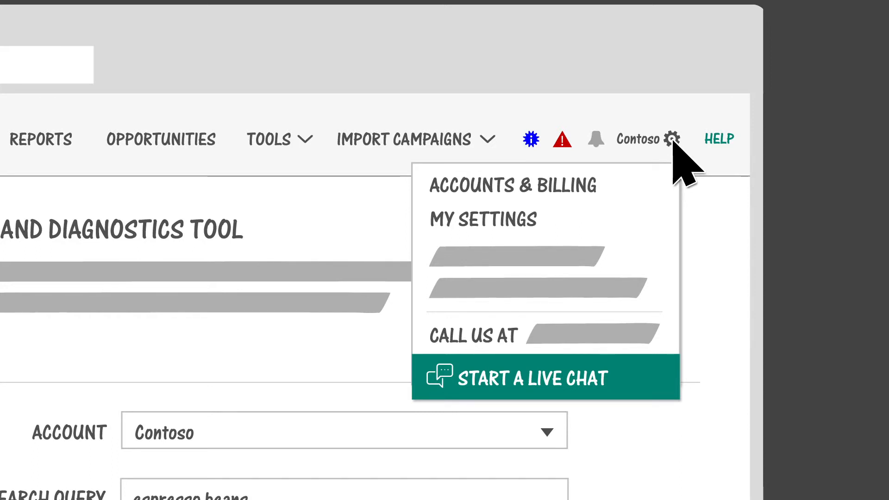
left_click(512, 185)
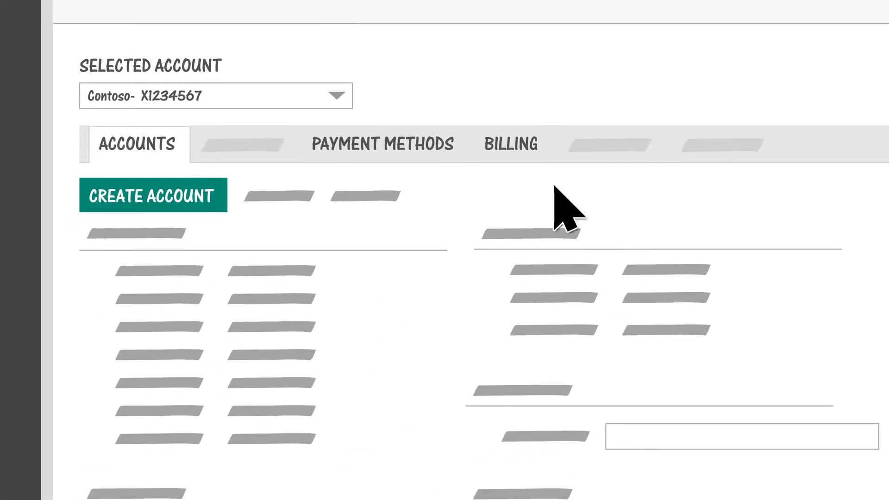
left_click(381, 144)
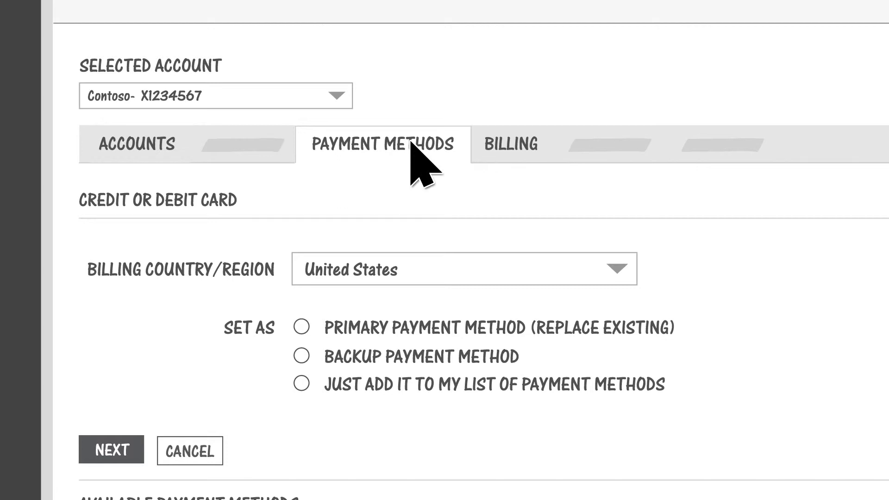
left_click(509, 143)
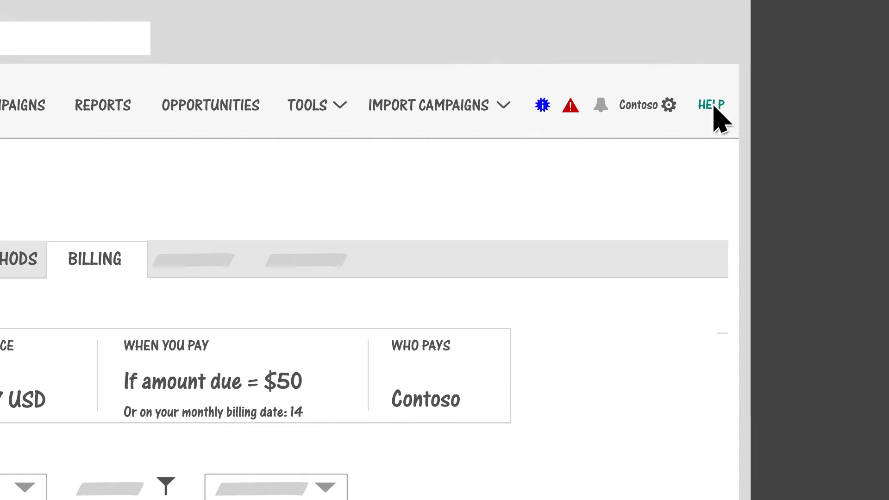
Search the help panel for 'what is billing threshold'
left_click(710, 105)
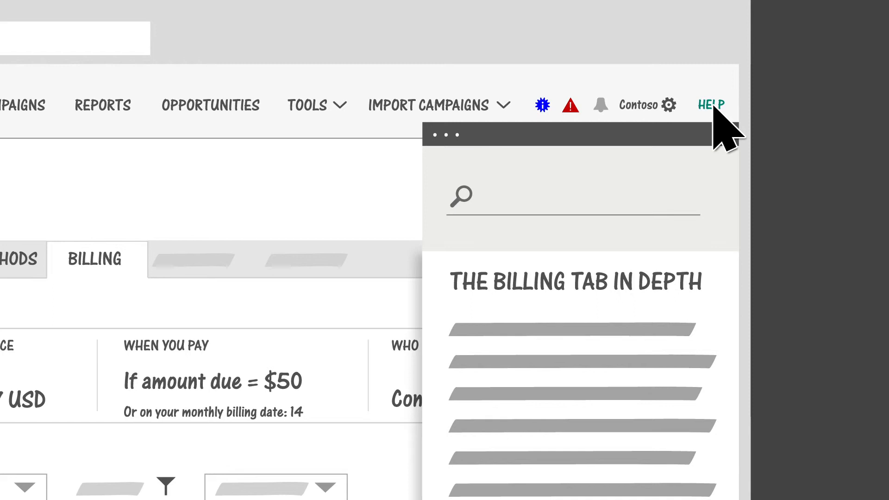
type("what is billing threshold")
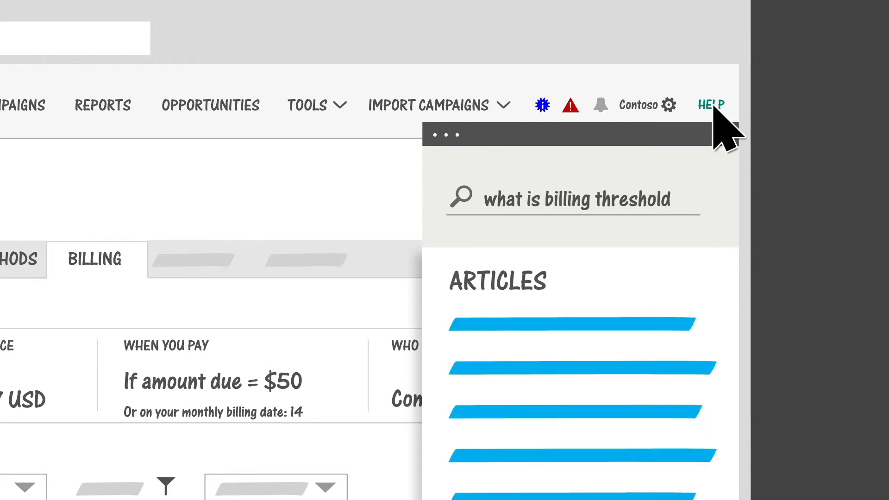